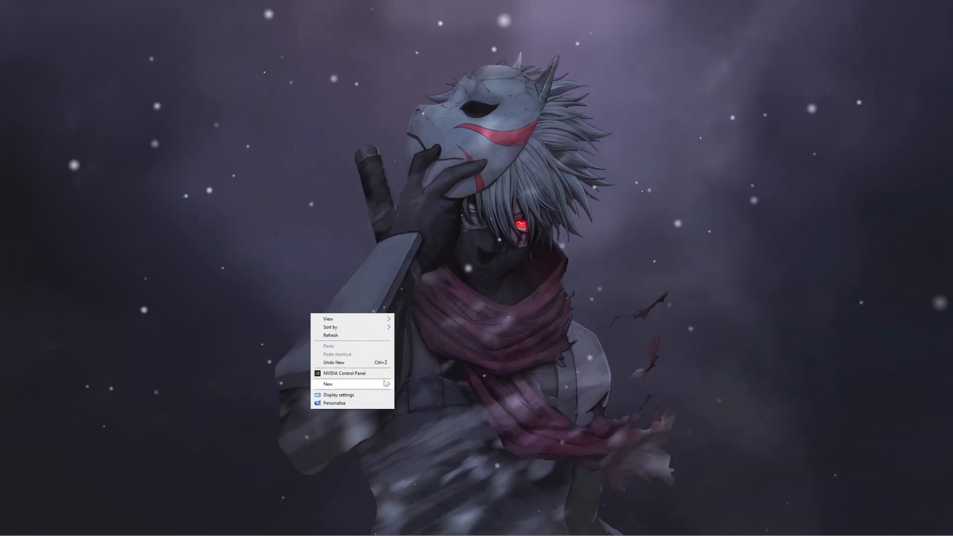
Begin a new shortcut from the desktop's New menu so the wizard asks for a location.
click(328, 383)
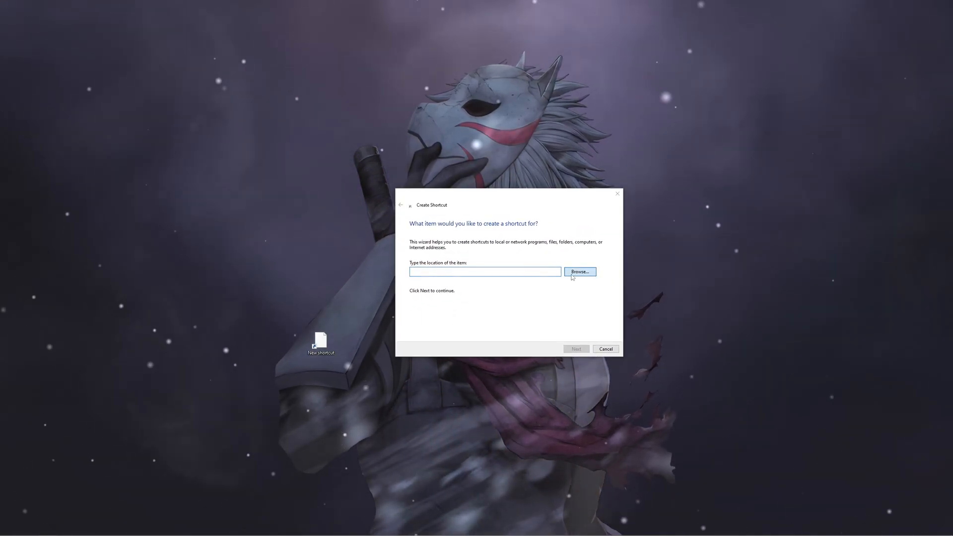
Browse to C:\Riot Games\VALORANT\live and pick VALORANT.exe as the target.
click(579, 272)
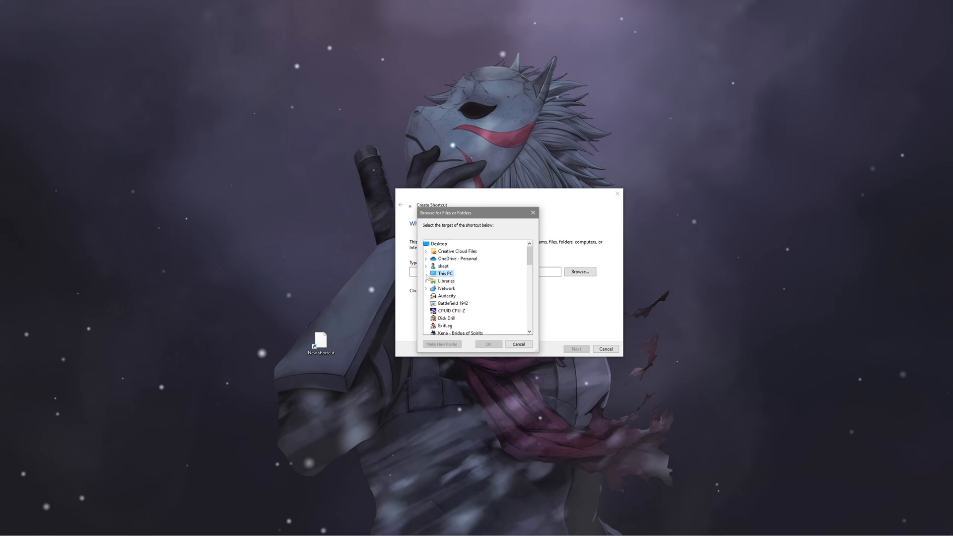
click(426, 273)
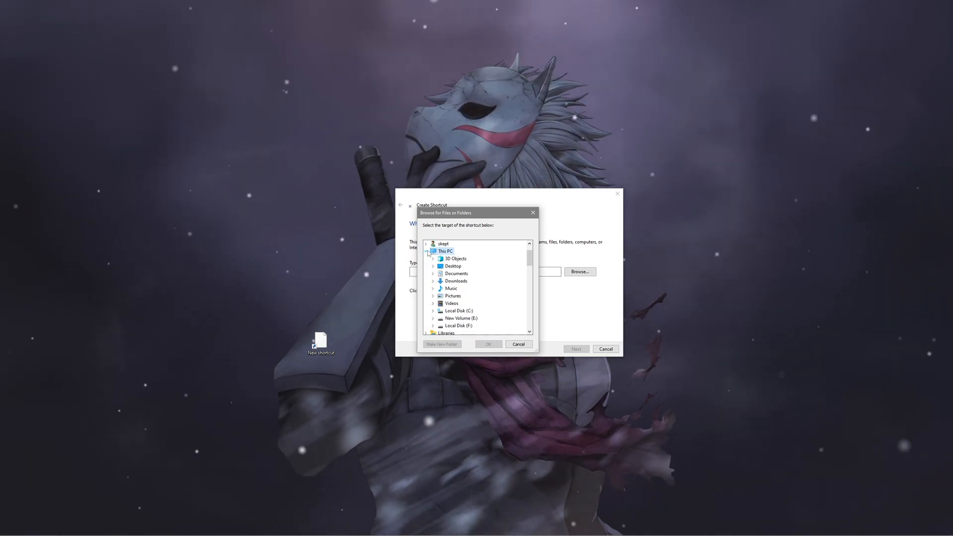
click(459, 310)
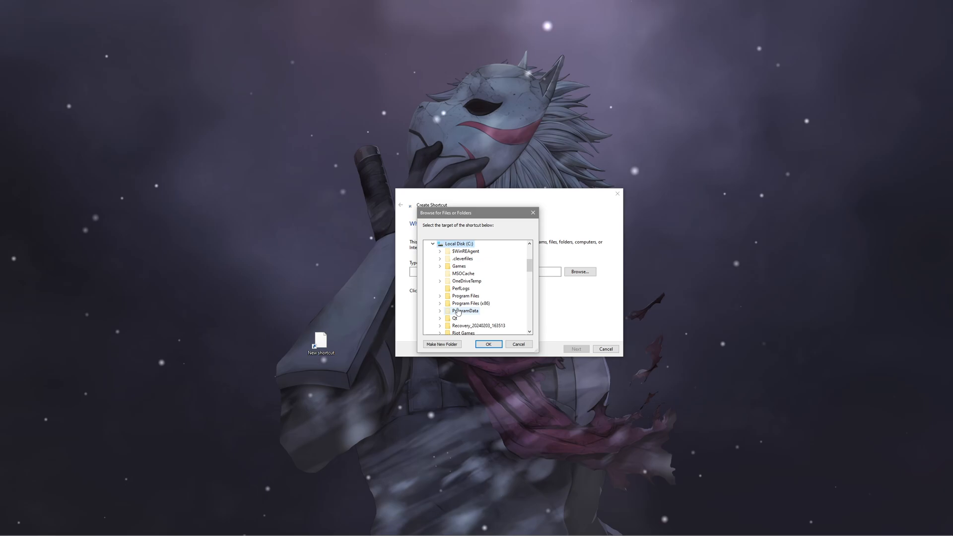
scroll(down, 3)
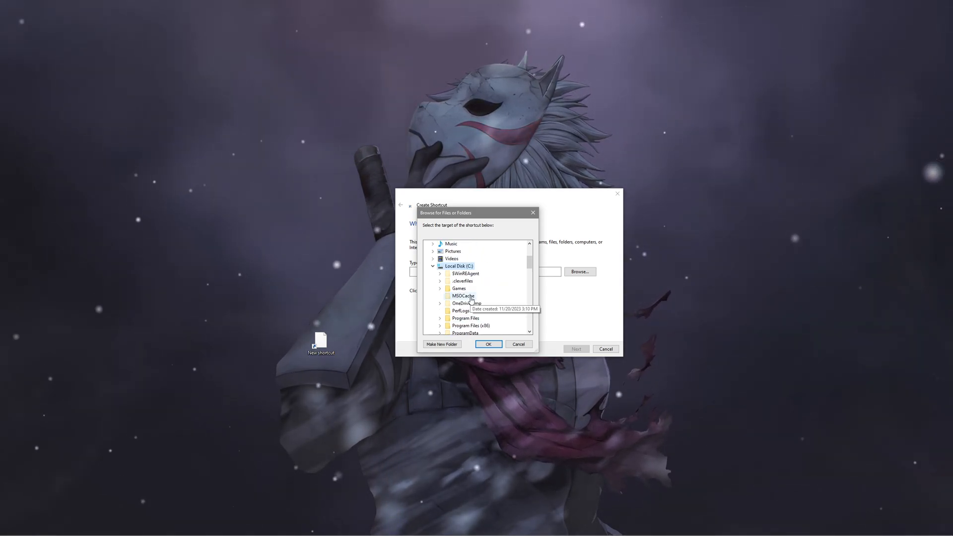
scroll(down, 3)
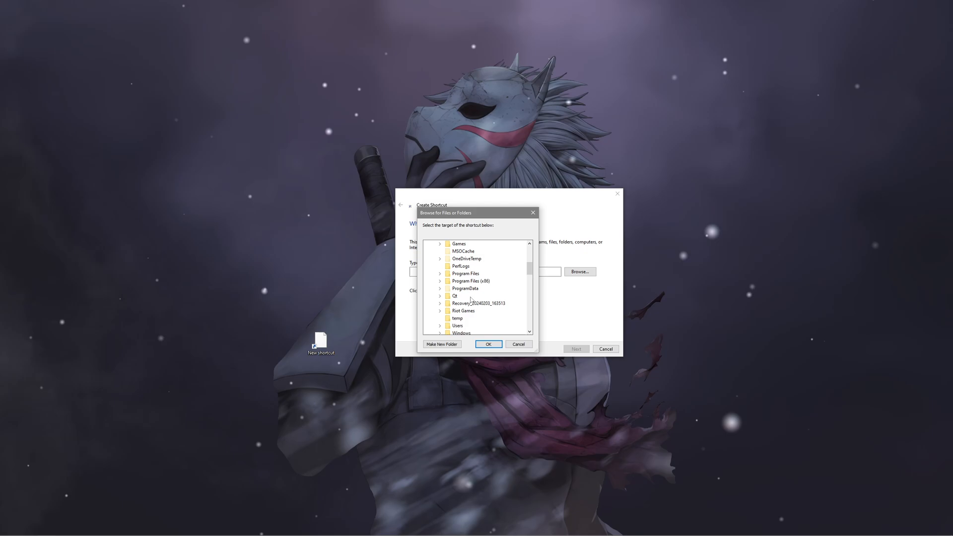
scroll(down, 3)
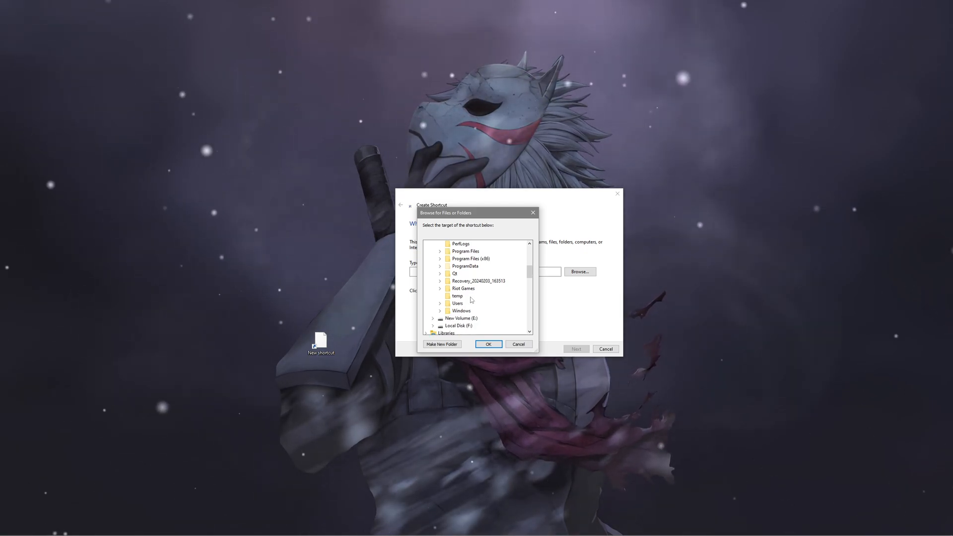
click(440, 304)
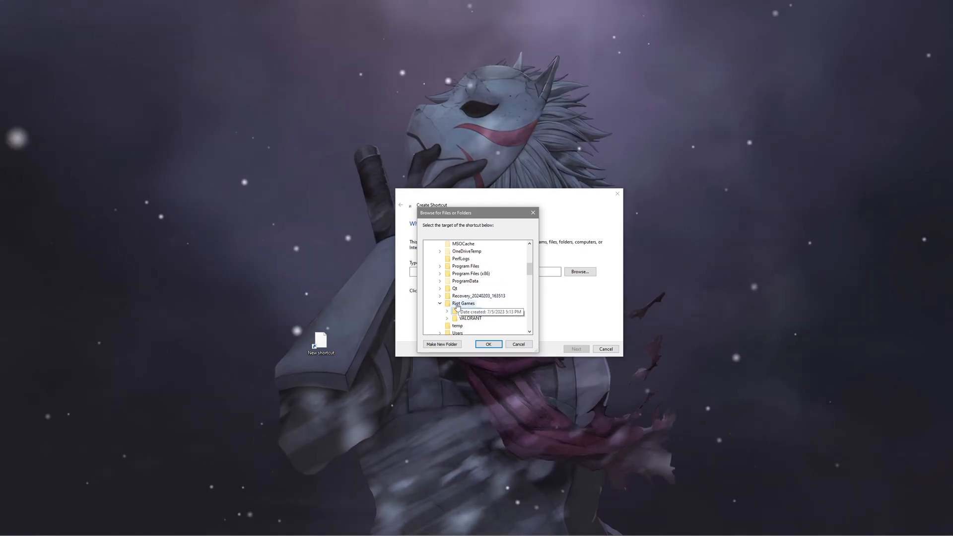
click(448, 317)
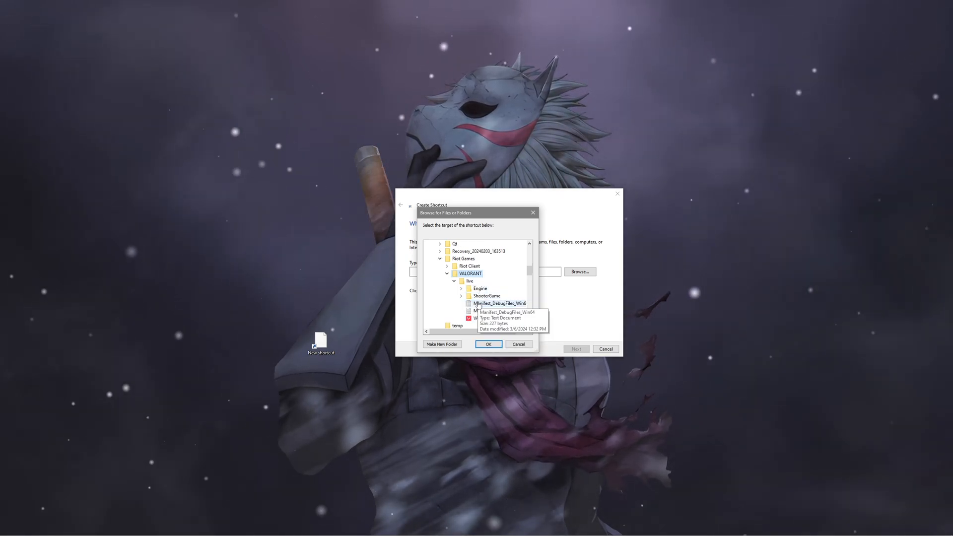
click(486, 318)
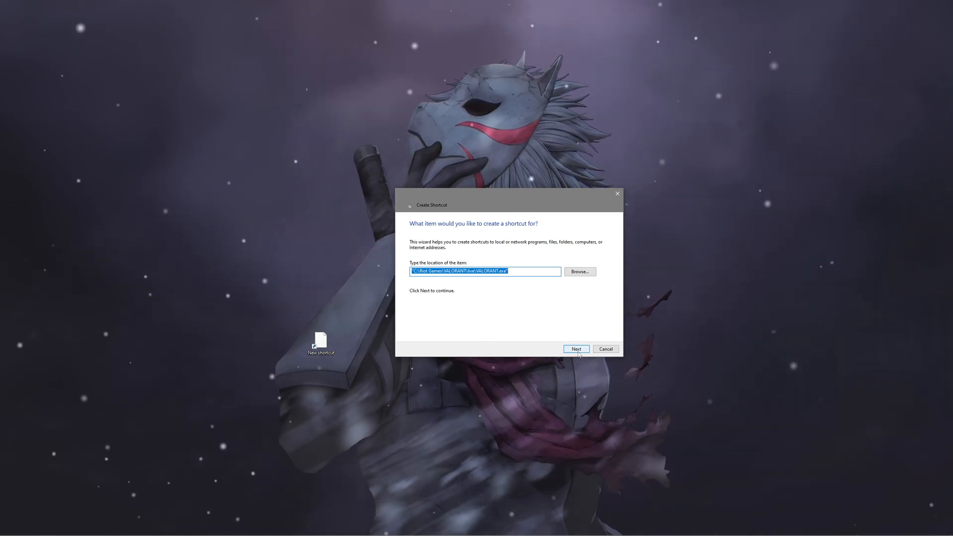
Name the shortcut 'VALORANT - Shortcut Desktop' and finish creating it.
click(575, 349)
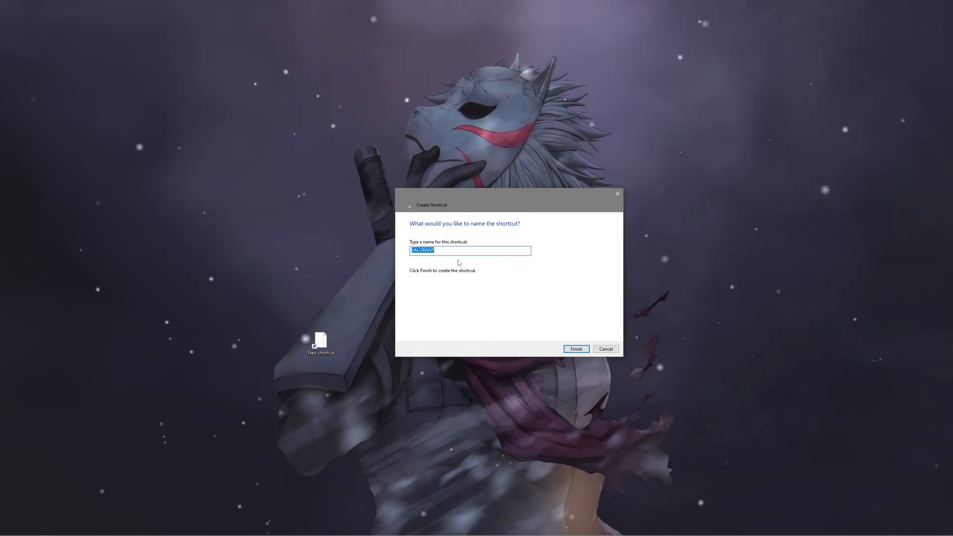
click(457, 250)
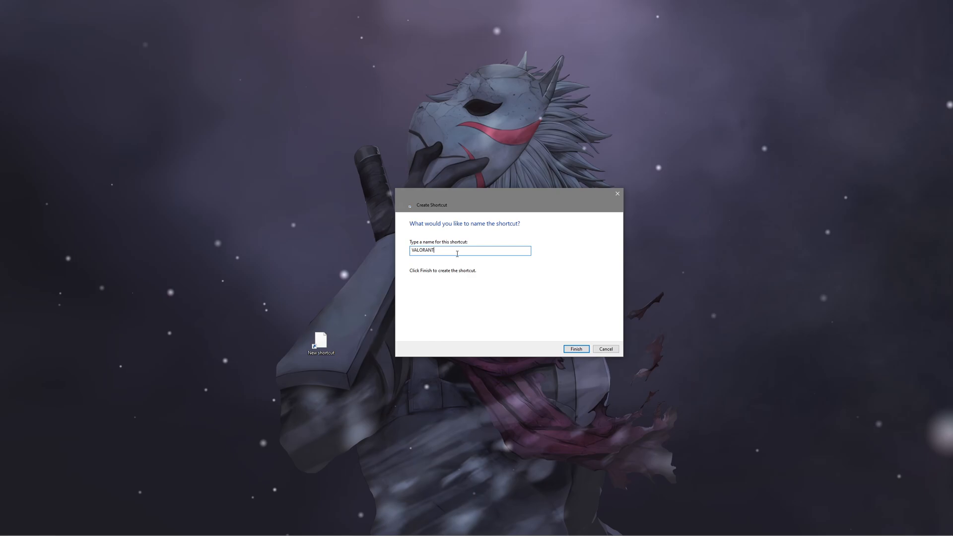
text(- Shortcut De)
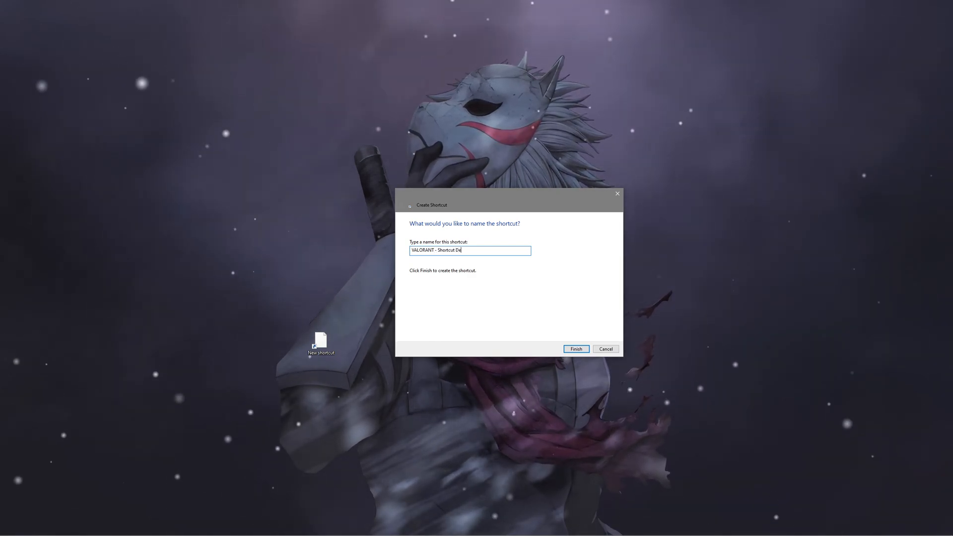
text(sktop)
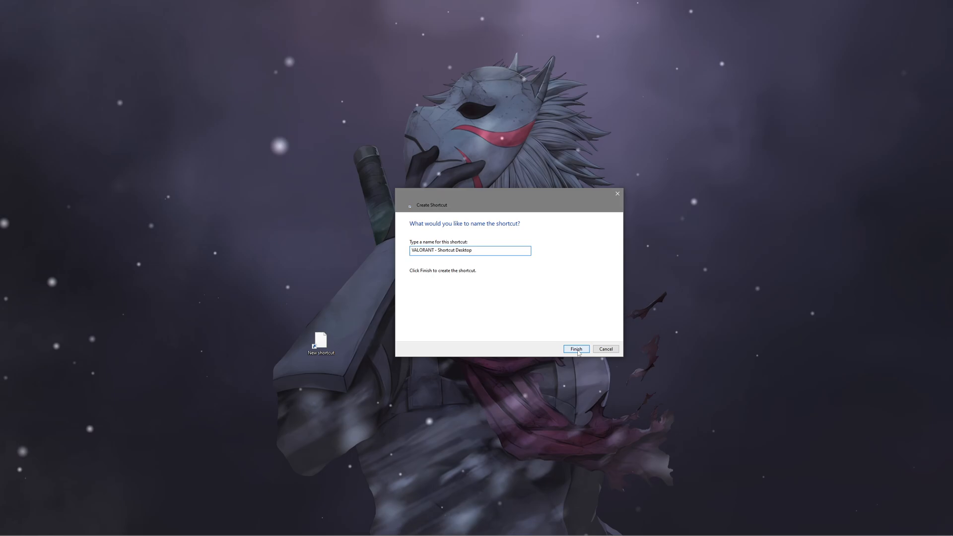
click(575, 348)
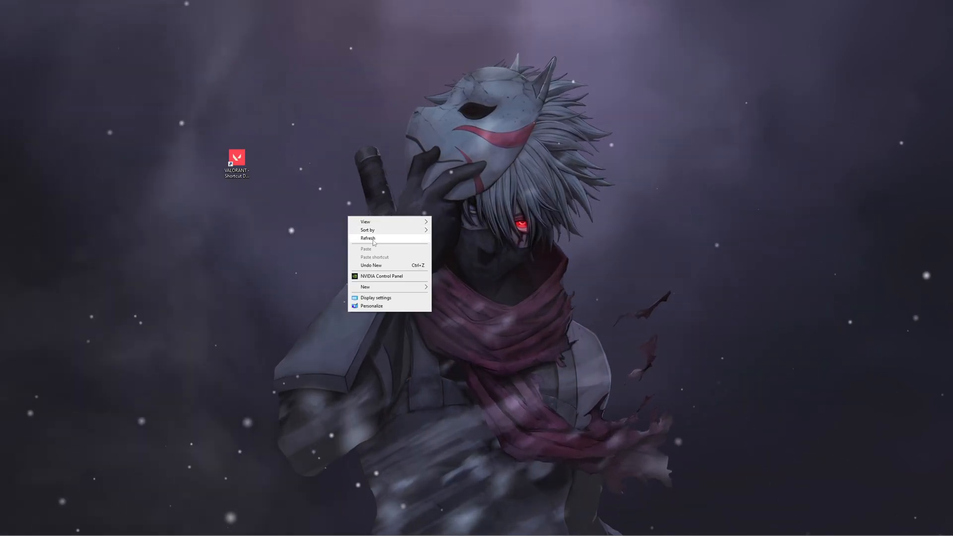
Refresh the desktop so the VALORANT shortcut shows its red game icon.
click(367, 237)
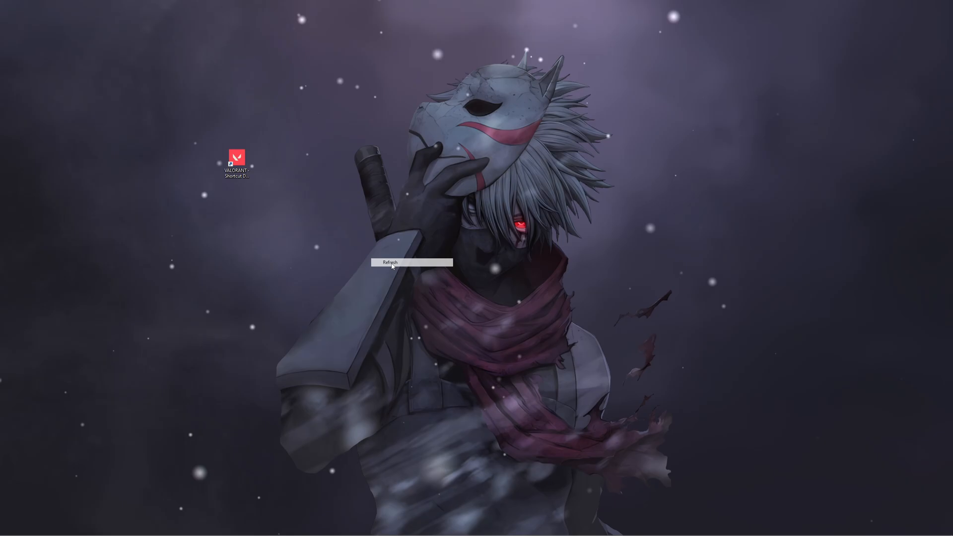